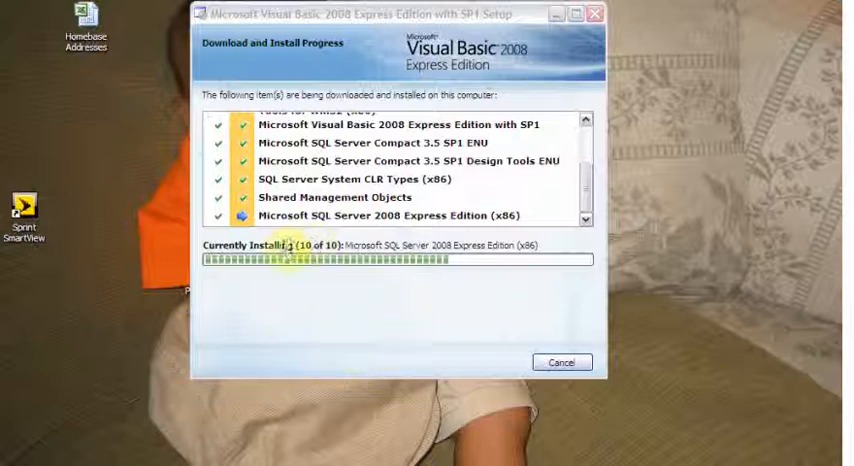
mouse_move(588, 416)
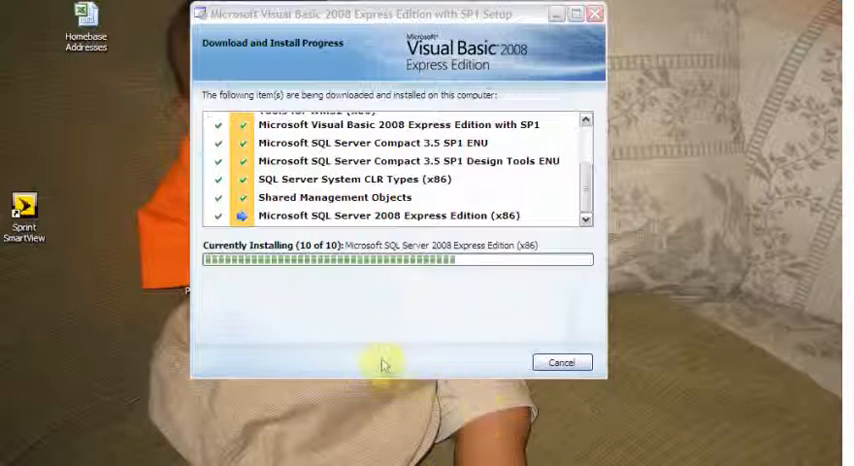
mouse_move(352, 285)
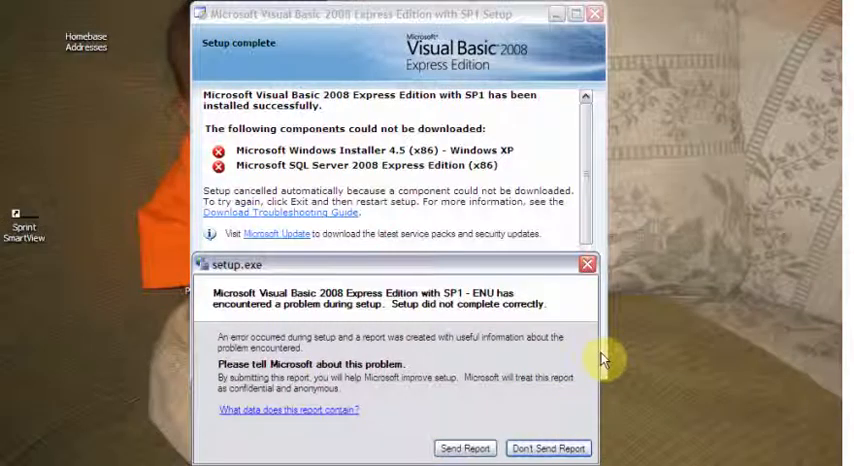
mouse_move(420, 273)
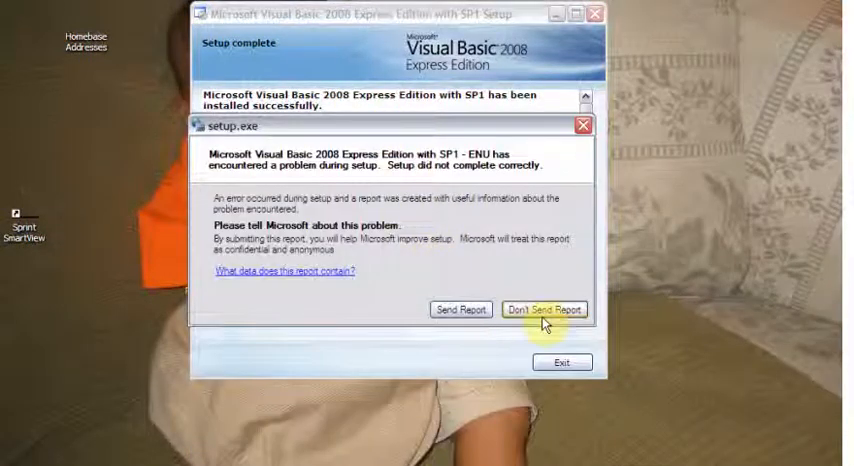
Decline sending the setup error report to Microsoft
left_click(544, 309)
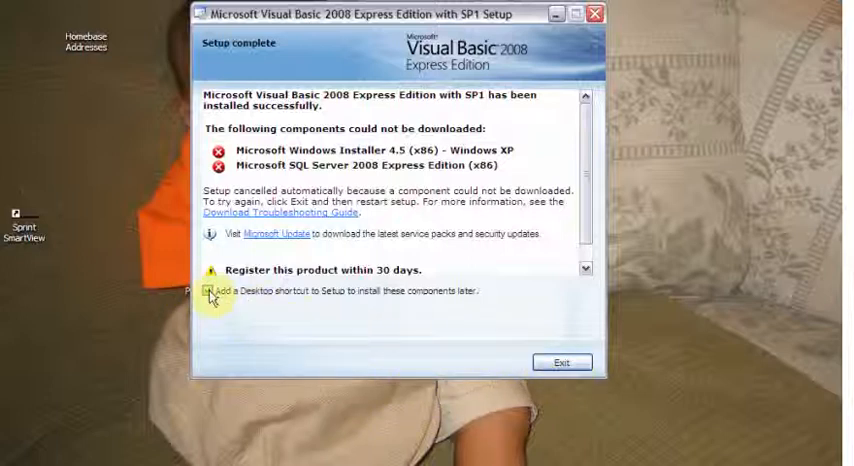
Leave the 'Add a Desktop shortcut to Setup' option unchecked and exit the installer
left_click(209, 290)
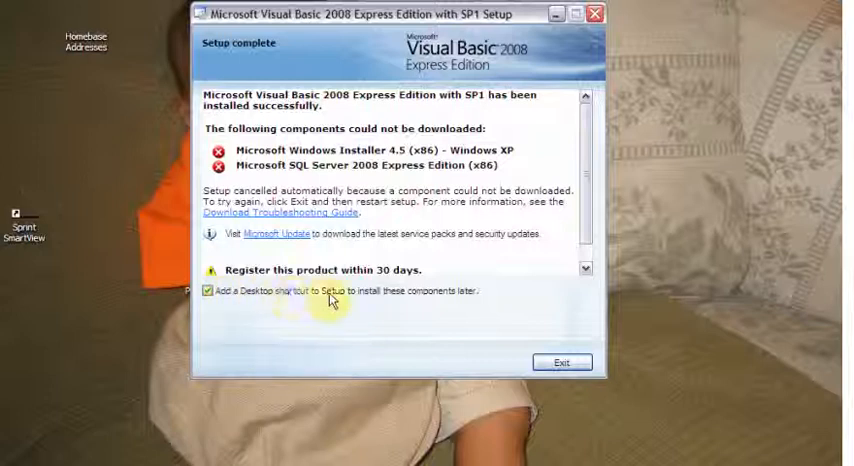
mouse_move(460, 300)
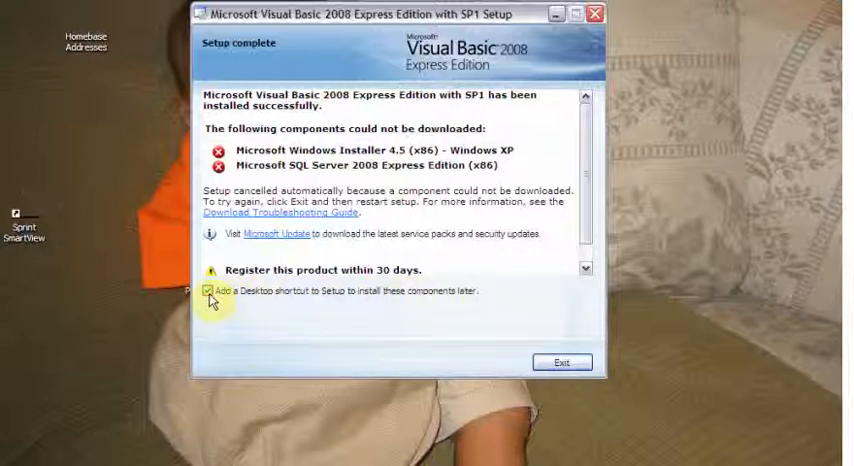
left_click(210, 291)
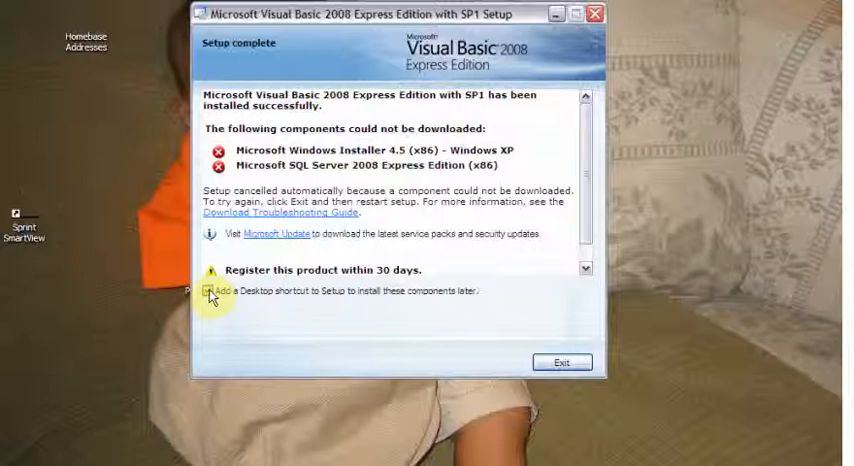
left_click(210, 290)
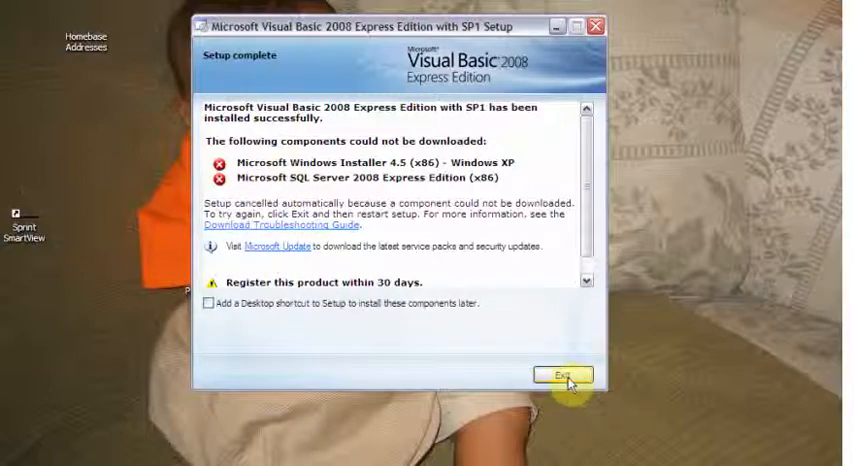
left_click(567, 375)
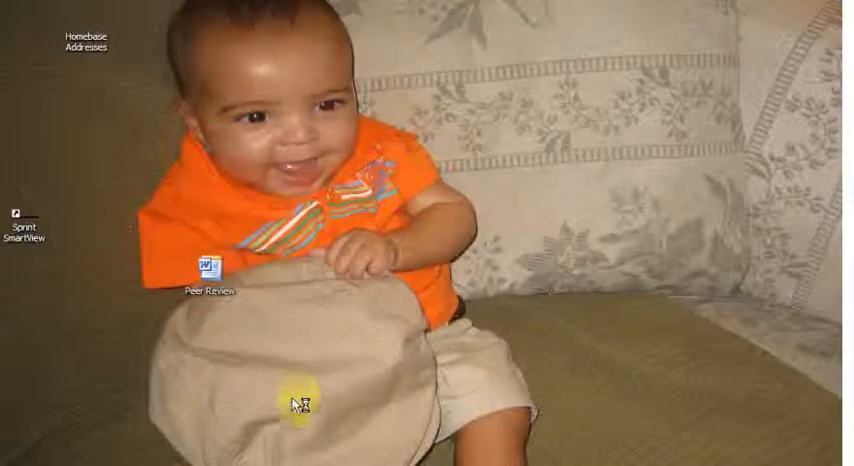
mouse_move(575, 445)
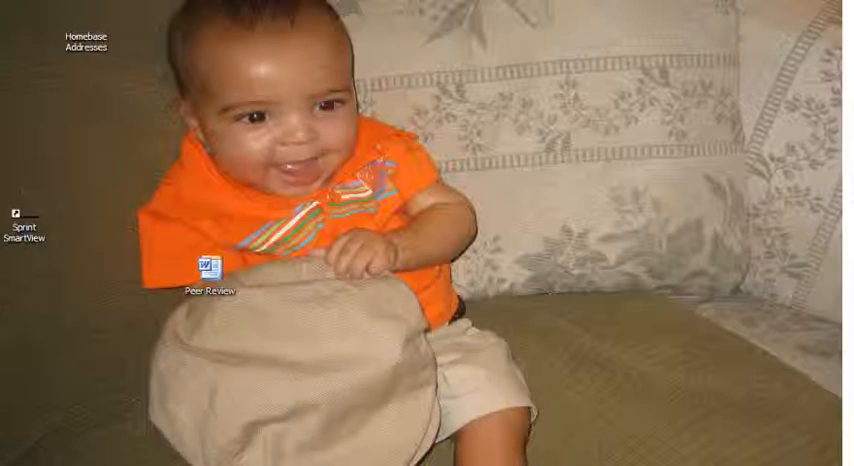
mouse_move(85, 460)
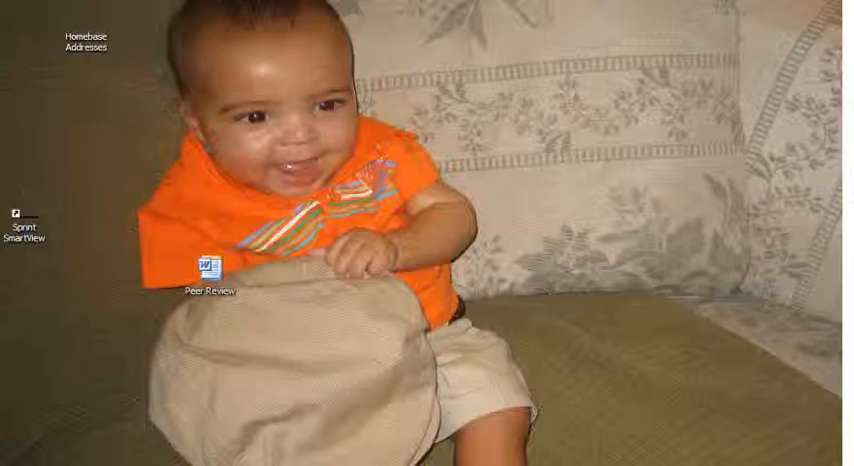
Open the Start menu's All Programs list to find Visual Basic 2008 Express Edition
left_click(20, 460)
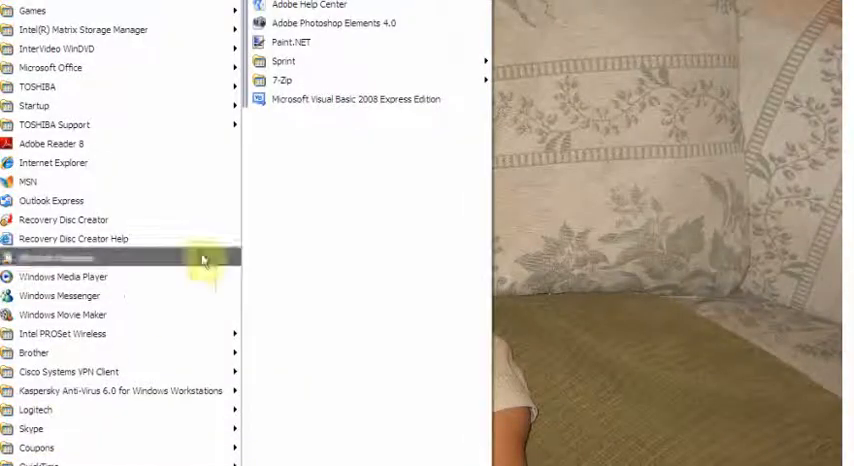
mouse_move(350, 98)
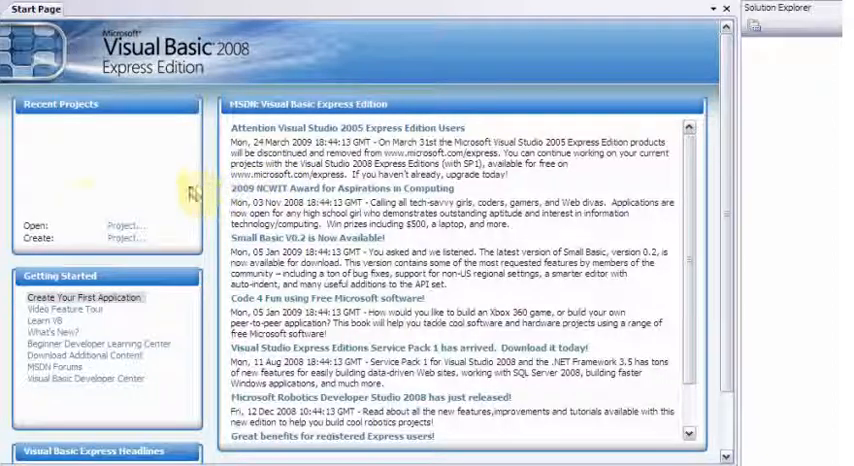
mouse_move(675, 40)
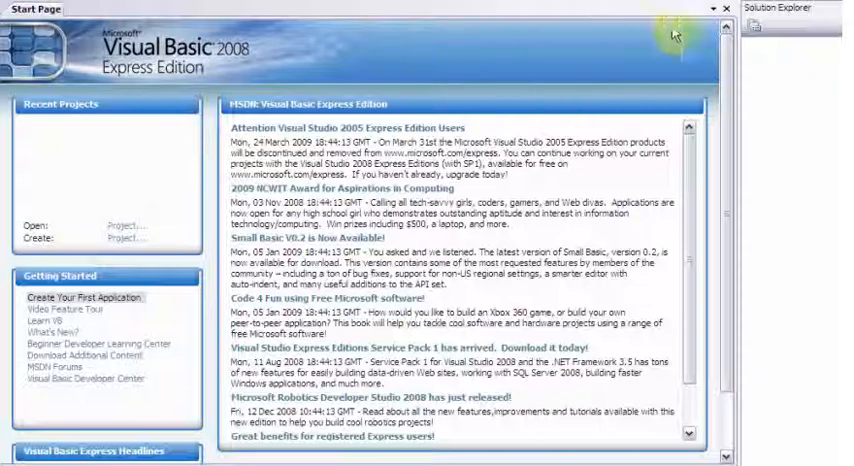
mouse_move(156, 111)
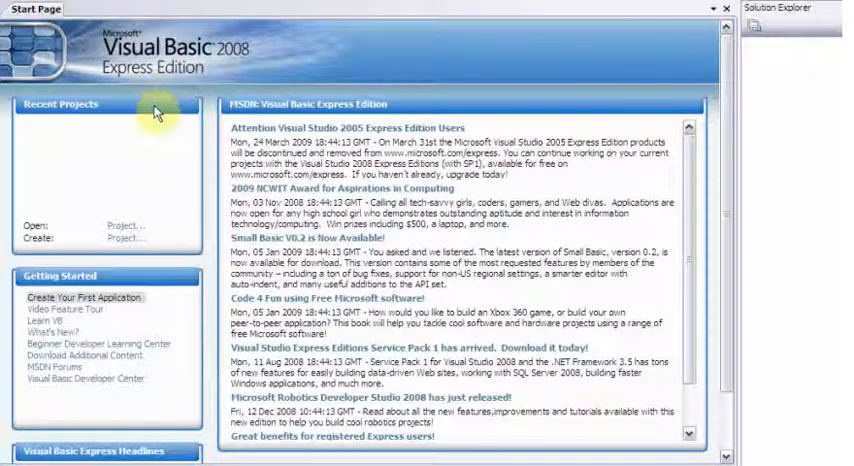
mouse_move(60, 310)
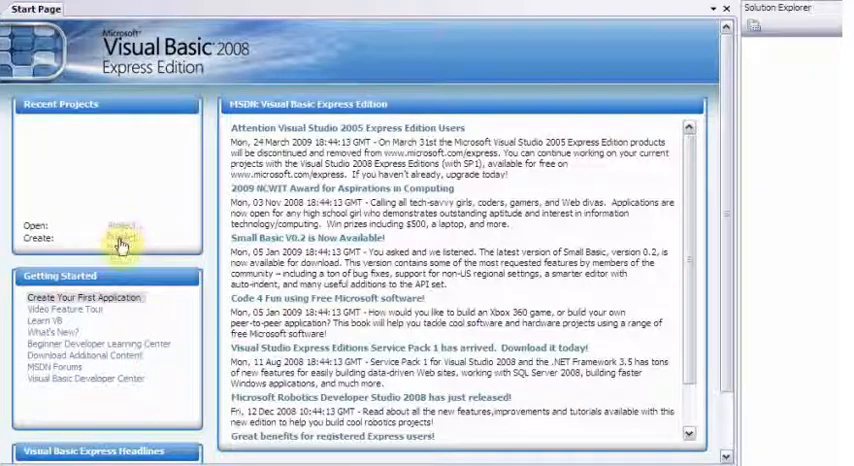
Choose Create: Project from the Start Page's Recent Projects panel
left_click(120, 238)
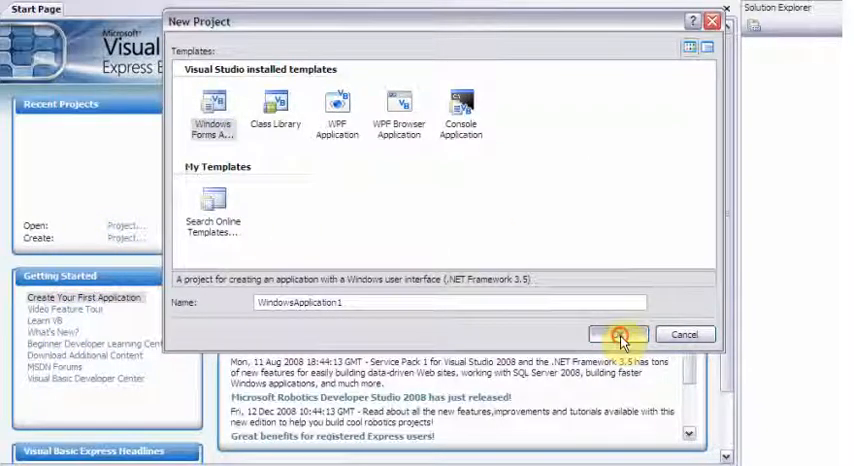
Confirm the Windows Forms Application template with the default name WindowsApplication1
left_click(614, 334)
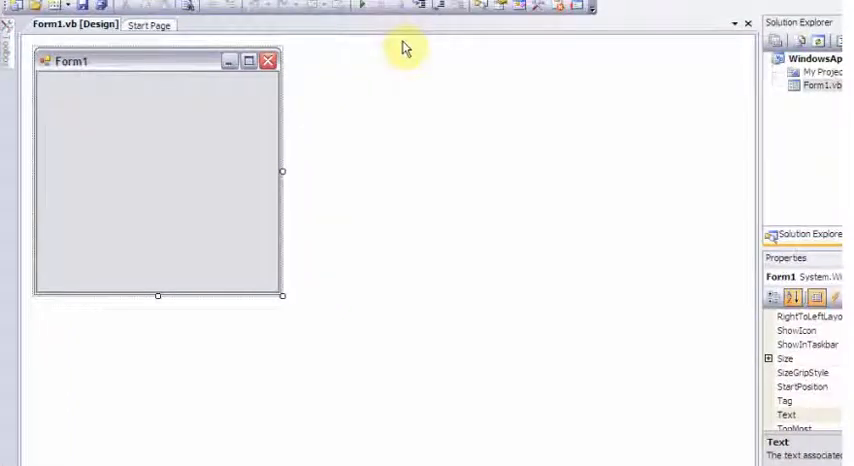
mouse_move(573, 390)
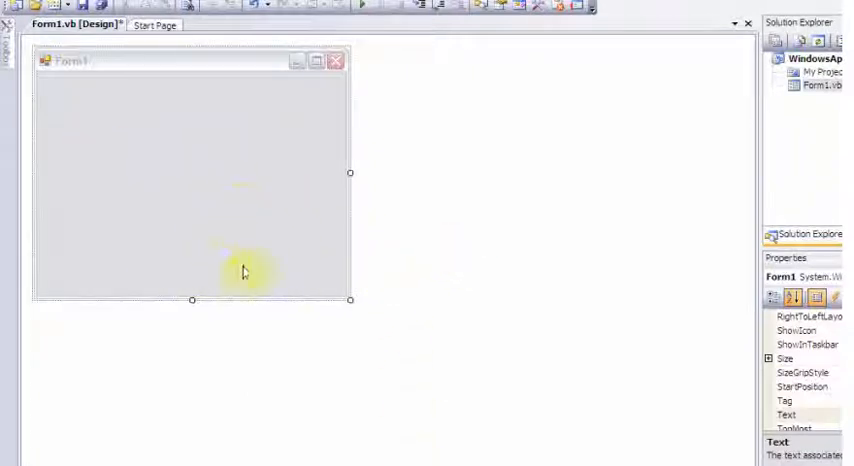
mouse_move(40, 316)
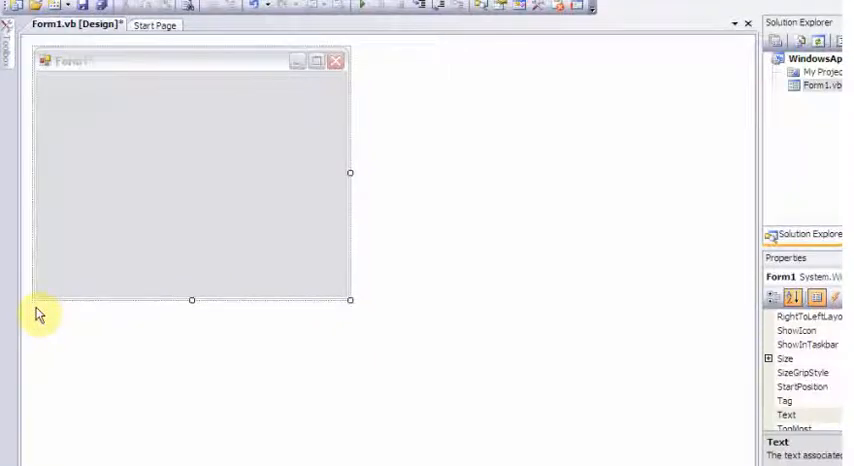
mouse_move(95, 268)
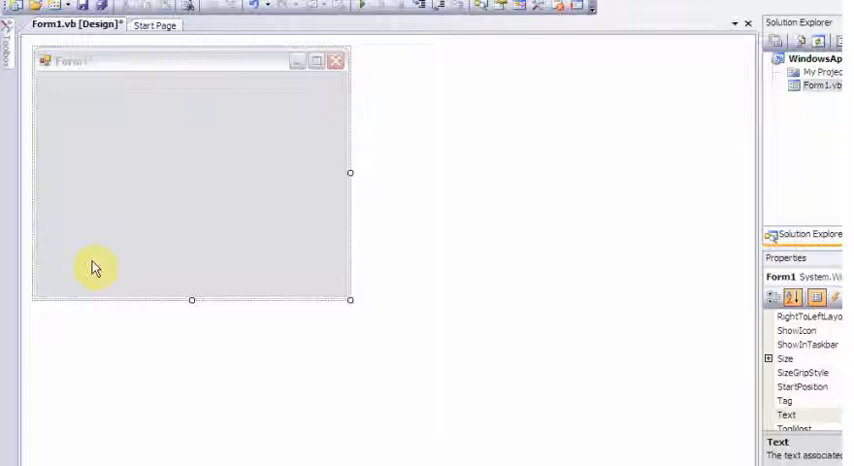
mouse_move(100, 267)
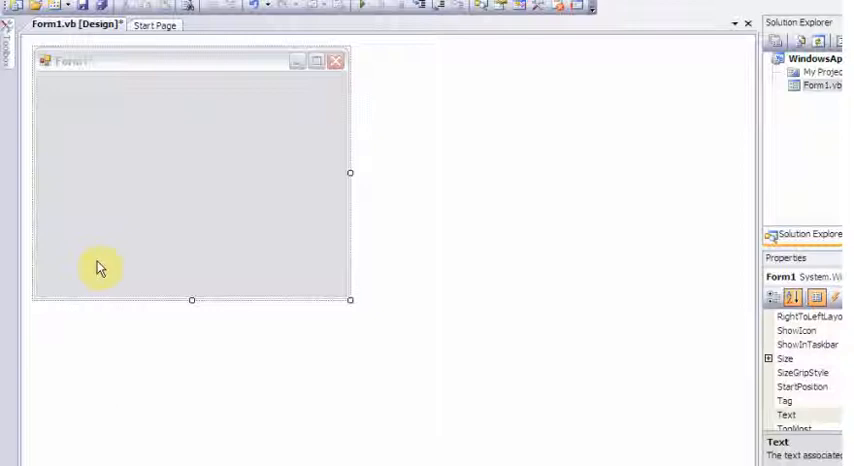